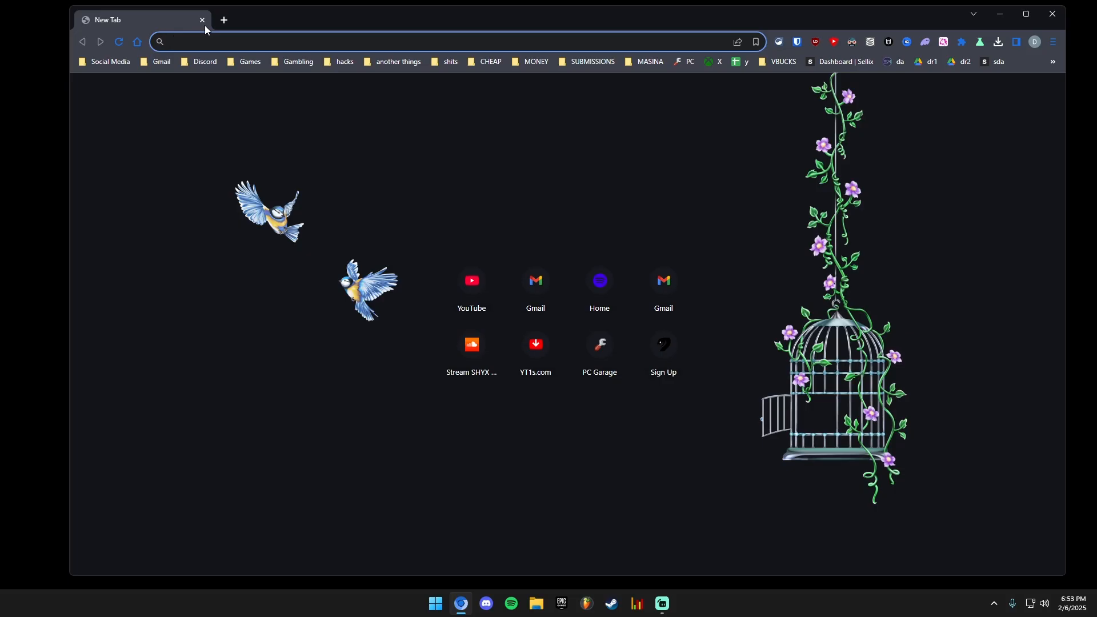
{"action": "type", "text": "shyx_tweaks"}
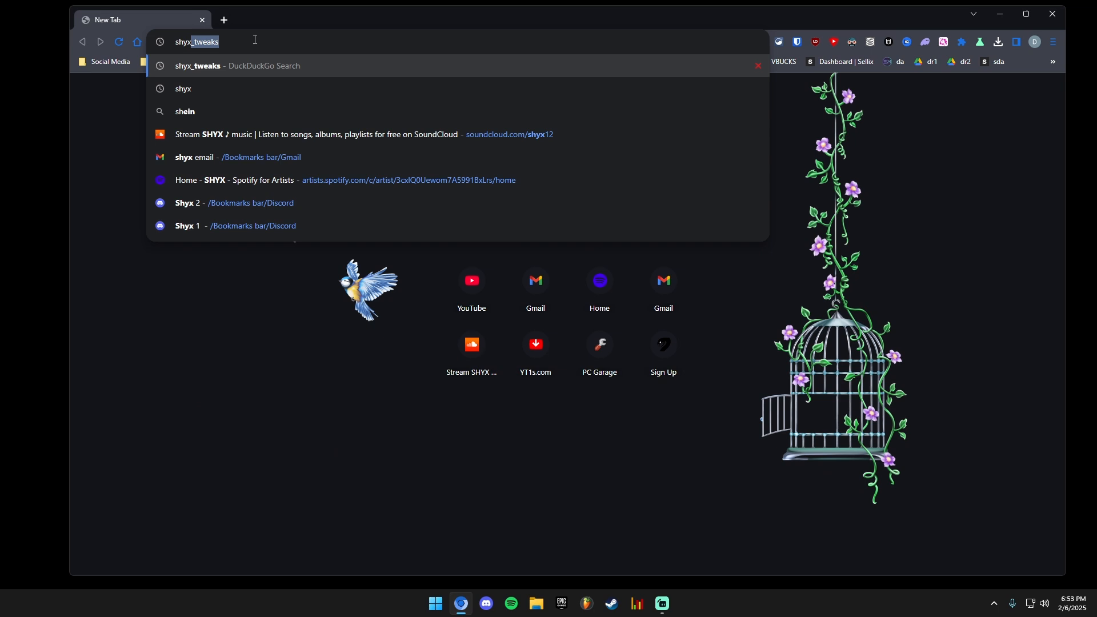
{"action": "type", "text": "SHYX"}
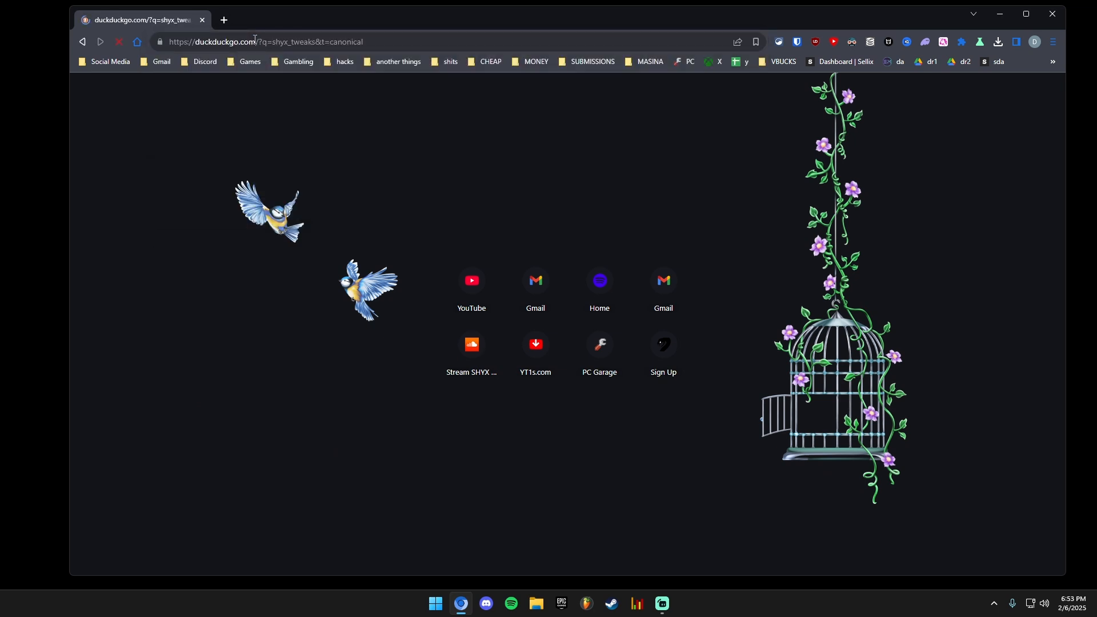
{"action": "left_click", "coordinate": [471, 281]}
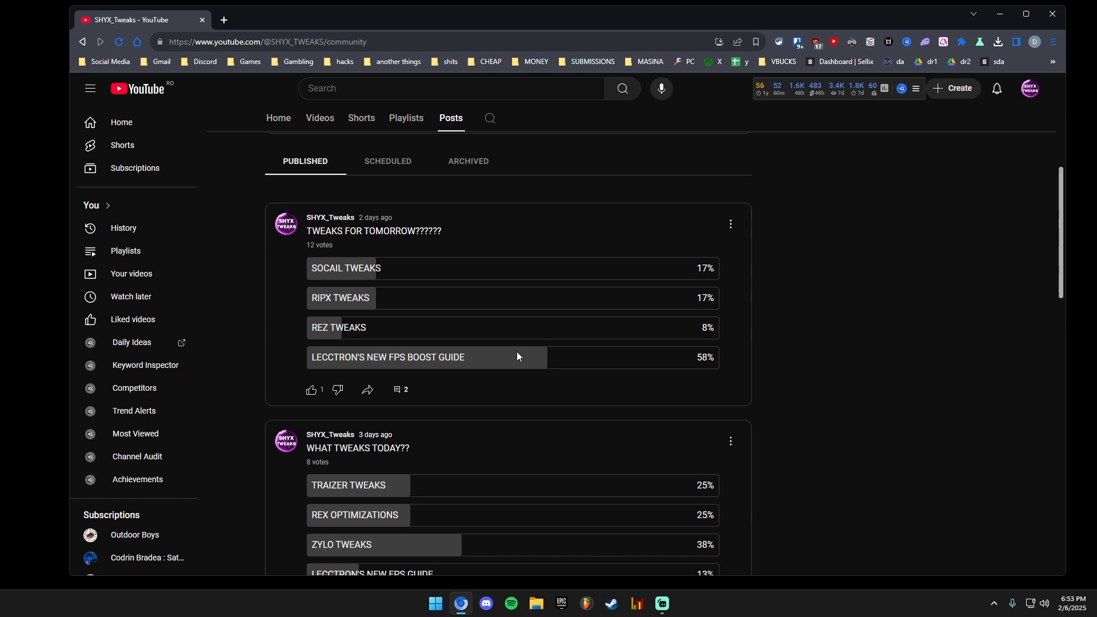
{"action": "double_click", "coordinate": [388, 356]}
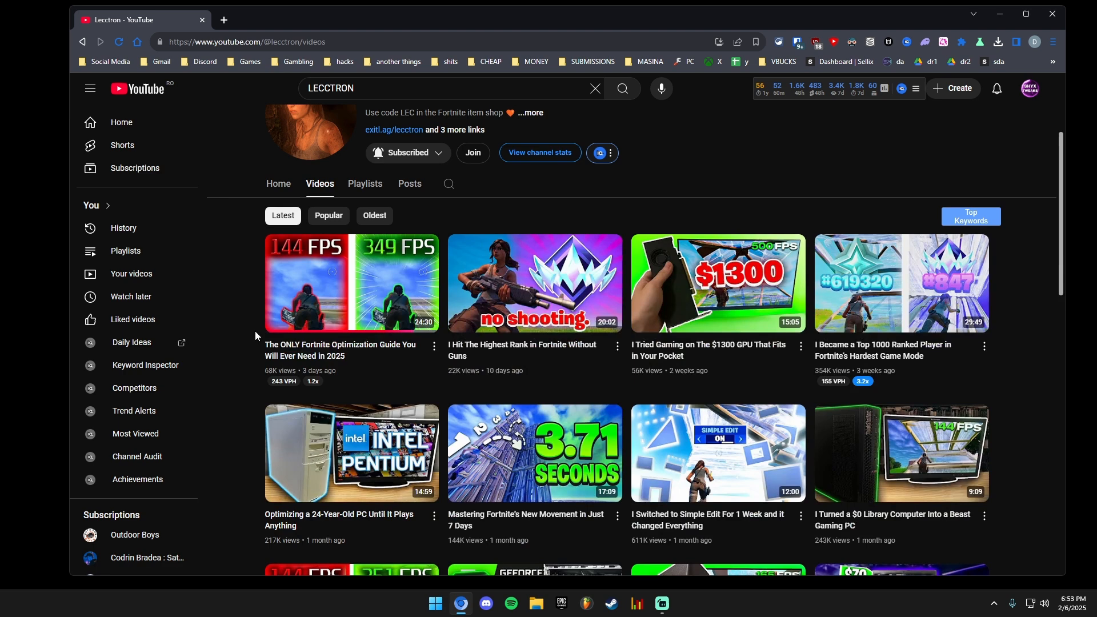
{"action": "left_click", "coordinate": [352, 284]}
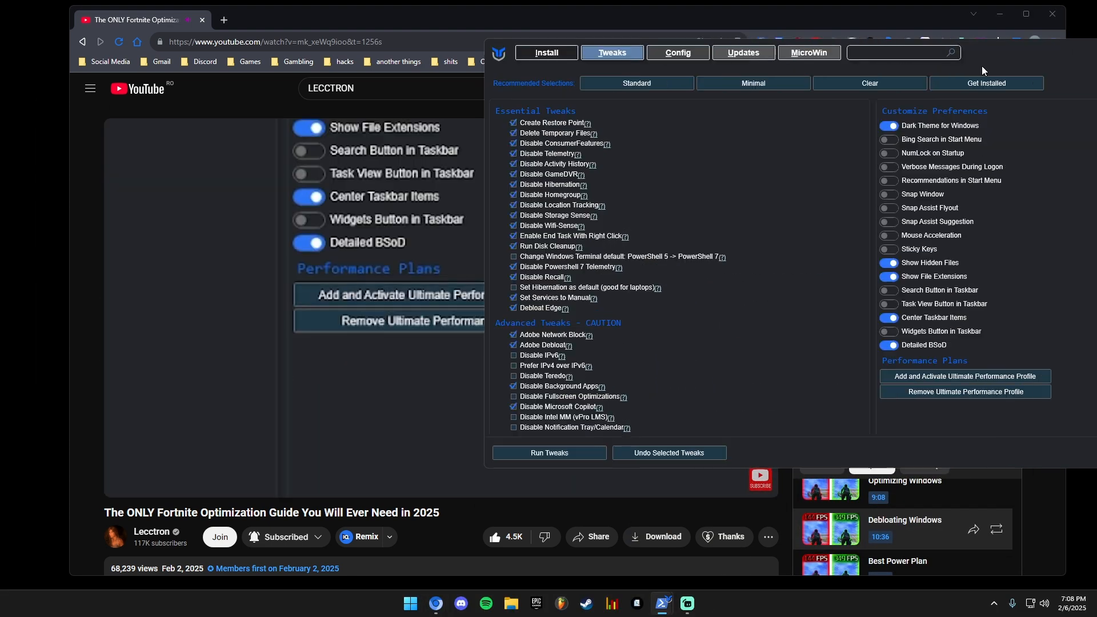
Put WinUtil away, bring up AMD Software's Gaming > Games library, and return to the guide video in Chrome
{"action": "left_click", "coordinate": [548, 452]}
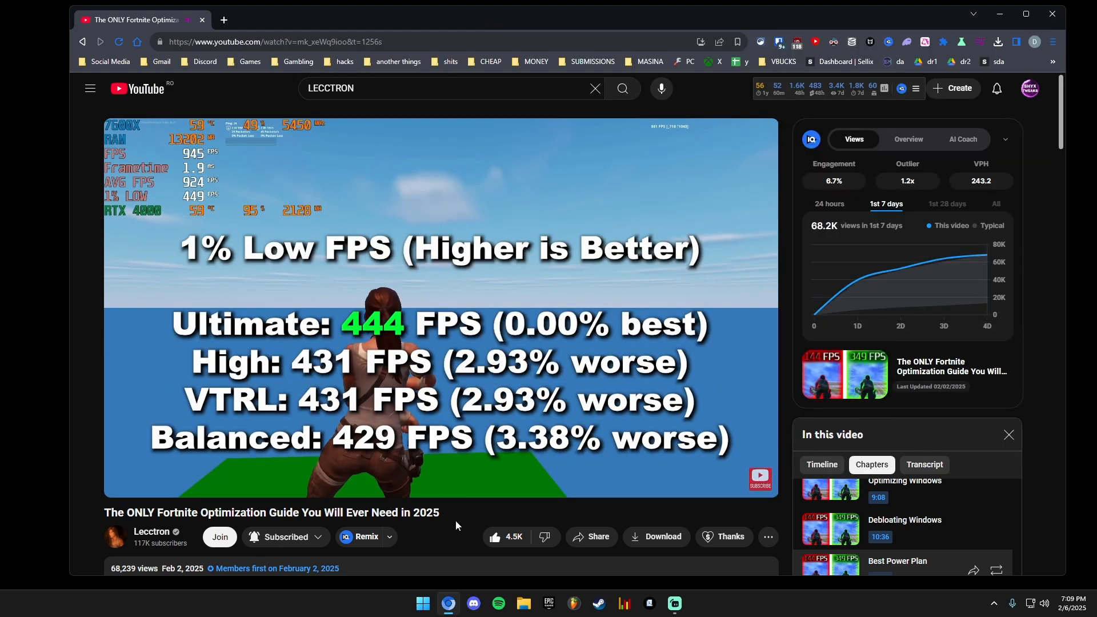
{"action": "left_click", "coordinate": [423, 604]}
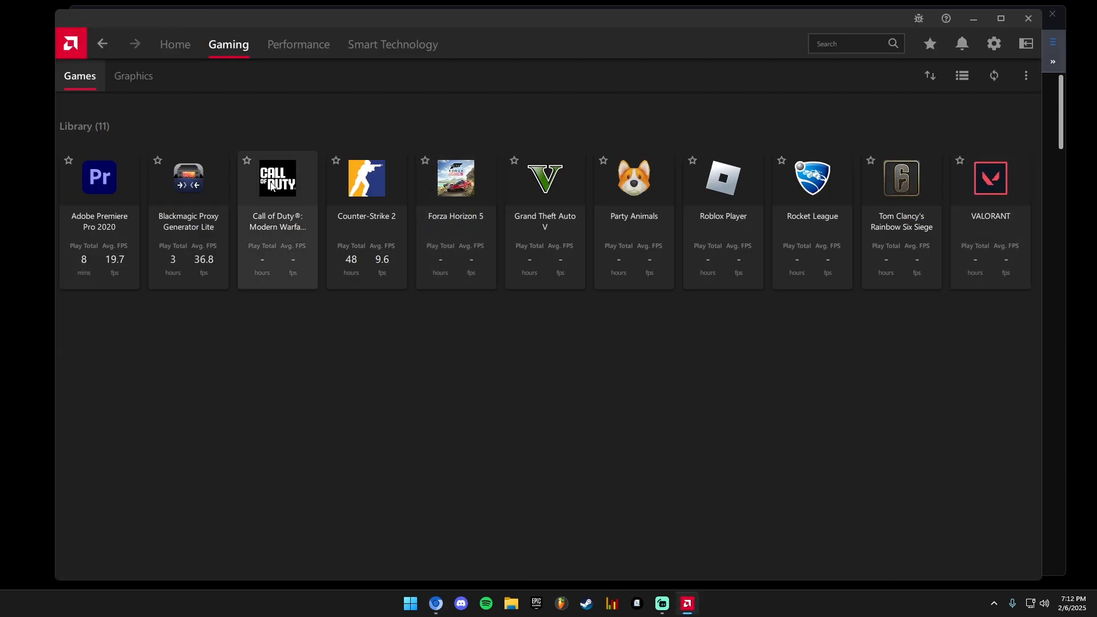
{"action": "left_click", "coordinate": [436, 603]}
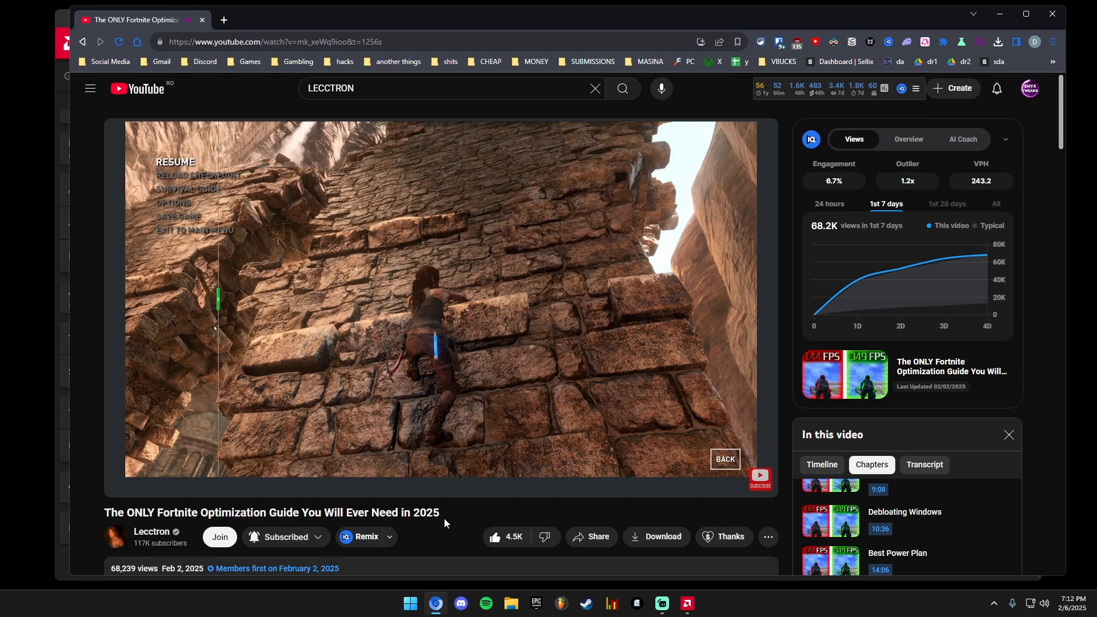